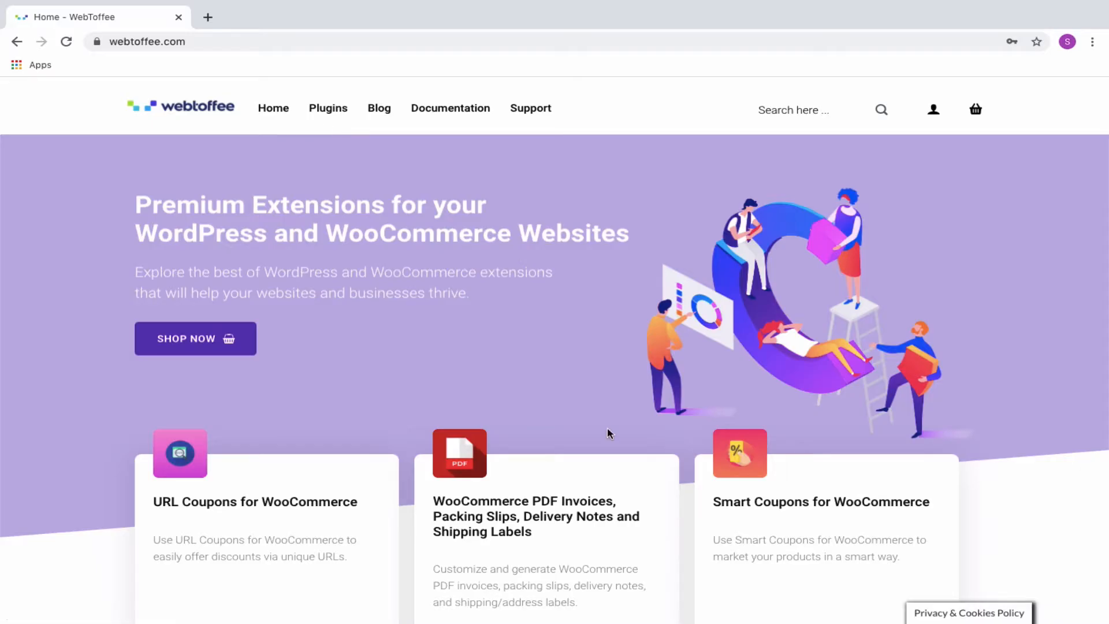
# Go to the Smart Coupons for WooCommerce plugin from WebToffee's extension list.
pyautogui.scroll(-3)
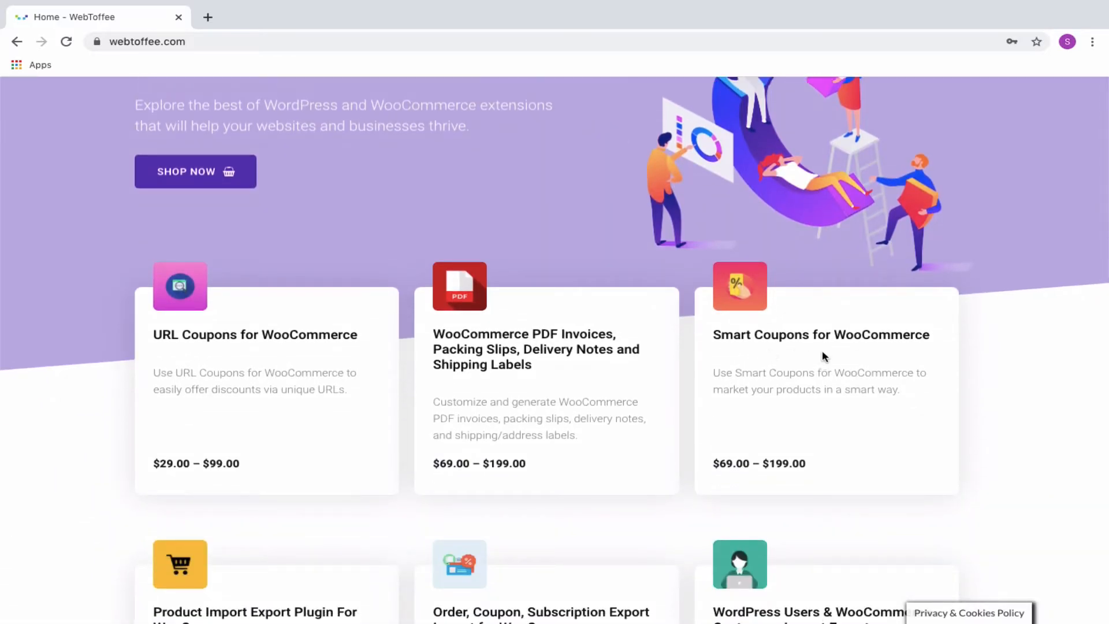
pyautogui.click(821, 336)
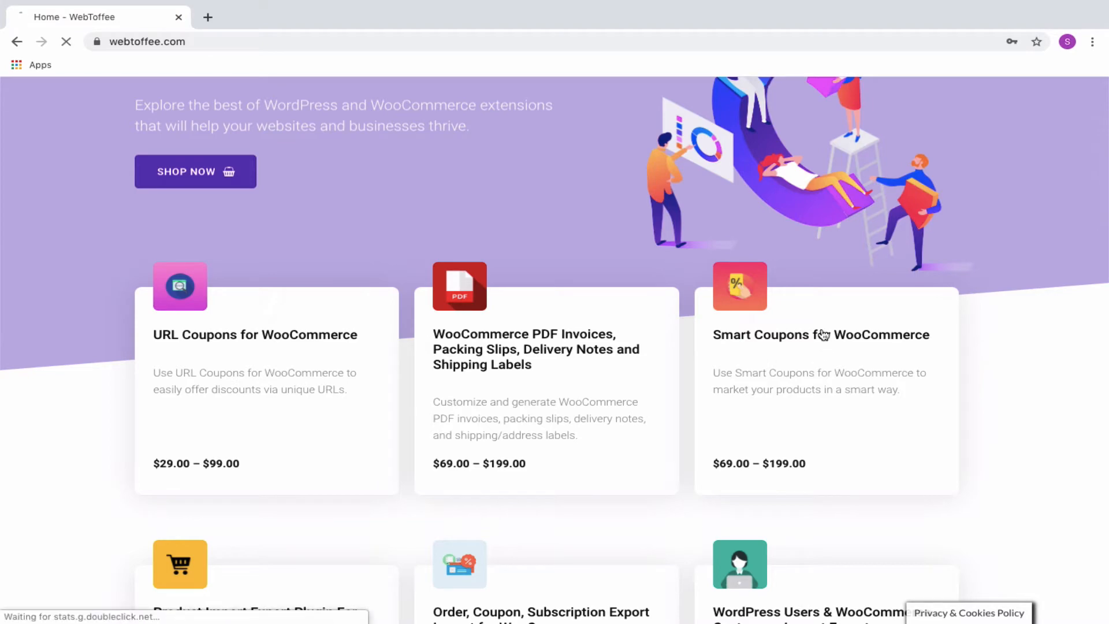
pyautogui.click(820, 336)
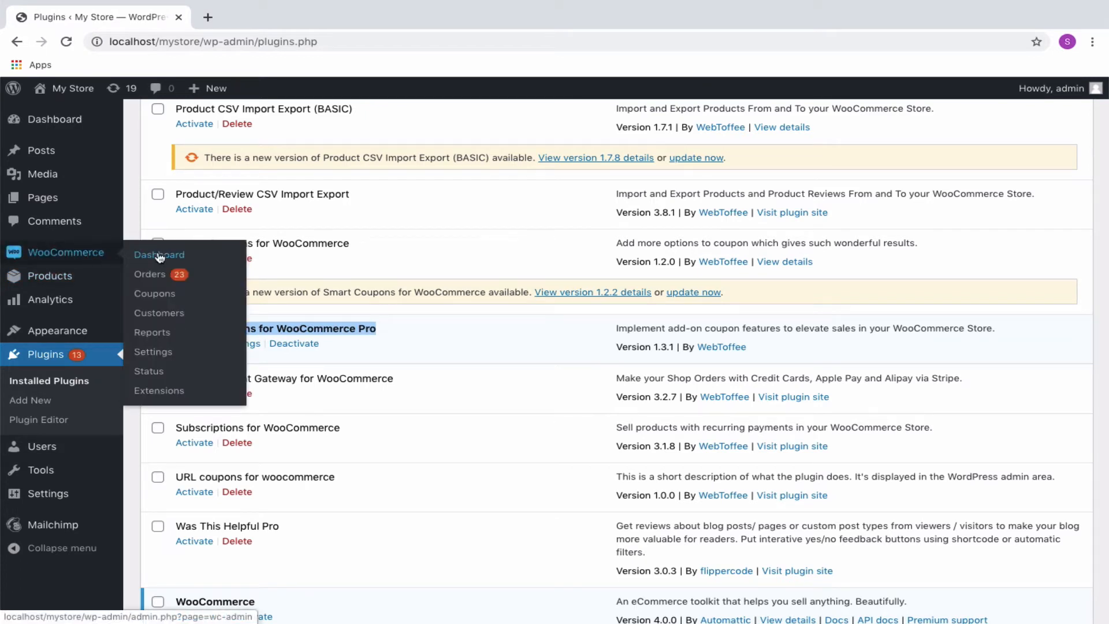
# Reach WooCommerce Coupons from the sidebar and start a blank new coupon.
pyautogui.click(154, 292)
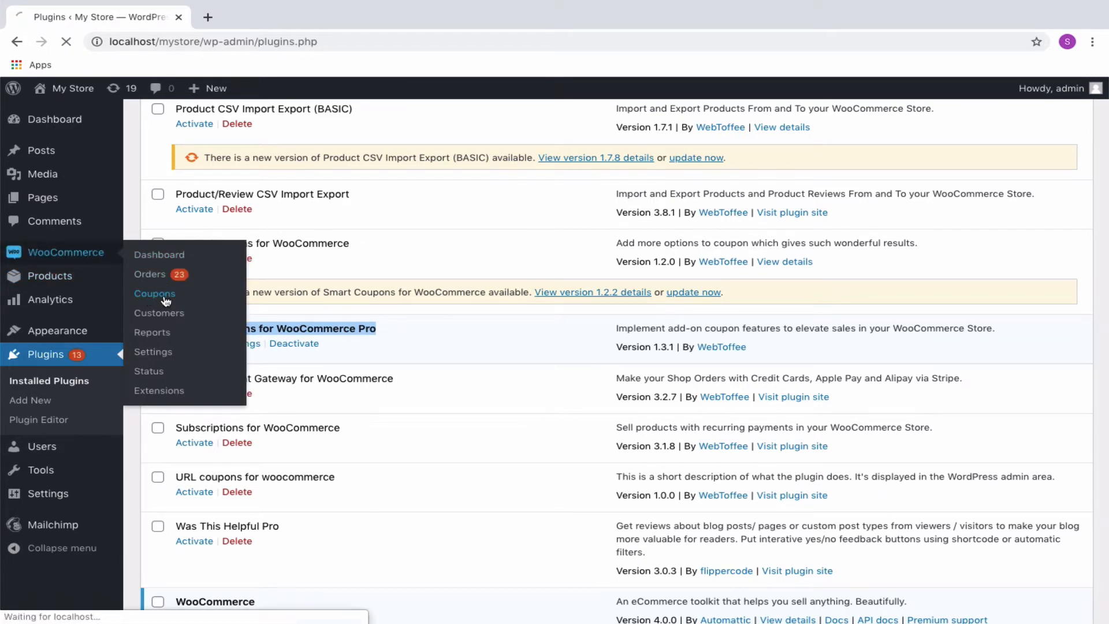
pyautogui.click(155, 292)
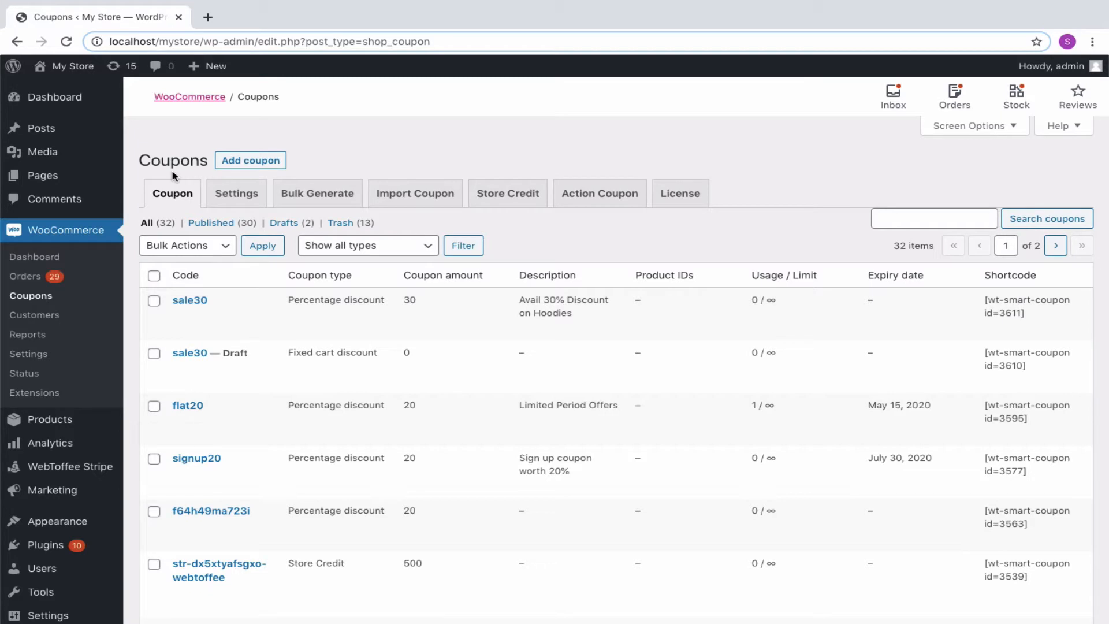
pyautogui.click(251, 159)
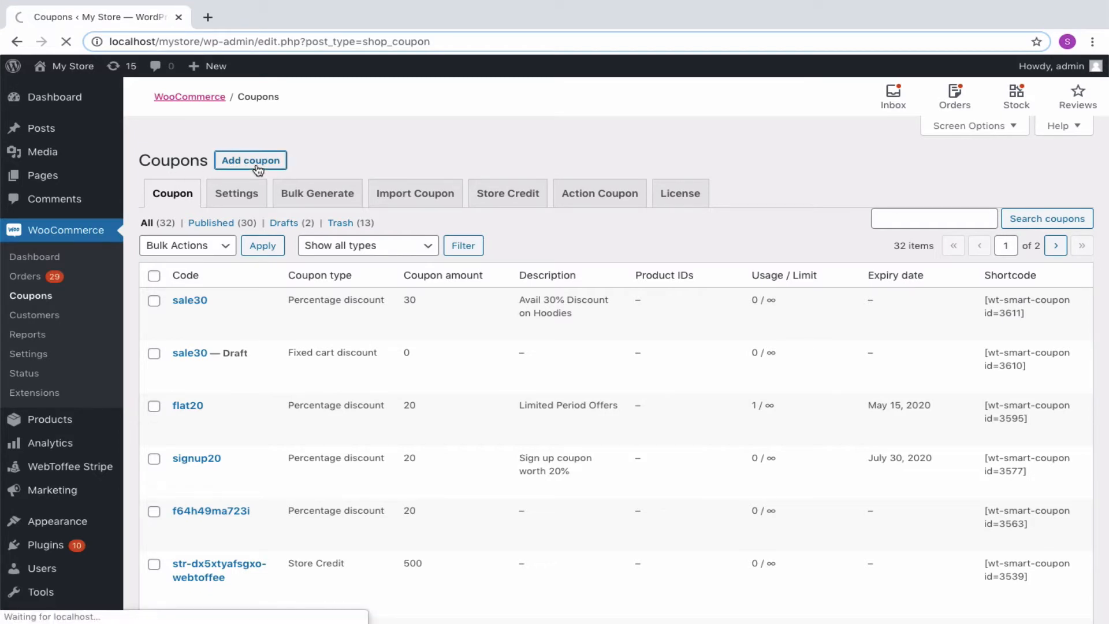
pyautogui.click(251, 159)
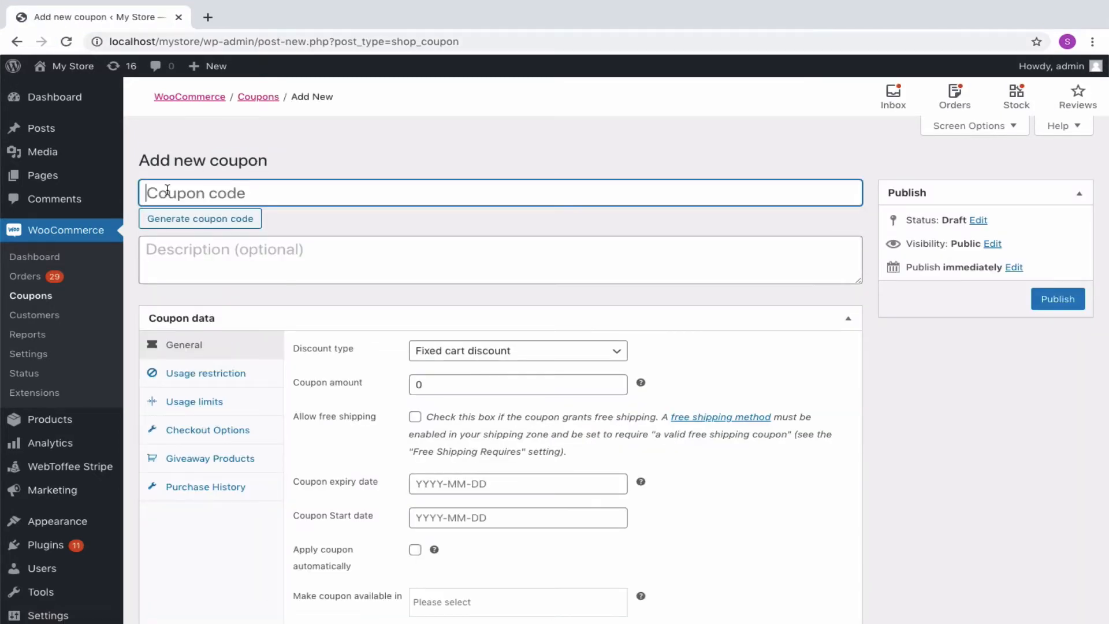
# Name the coupon 'flat10' with description '10% discount for flat rate shipping' and a 10 percentage discount.
pyautogui.write('flat10')
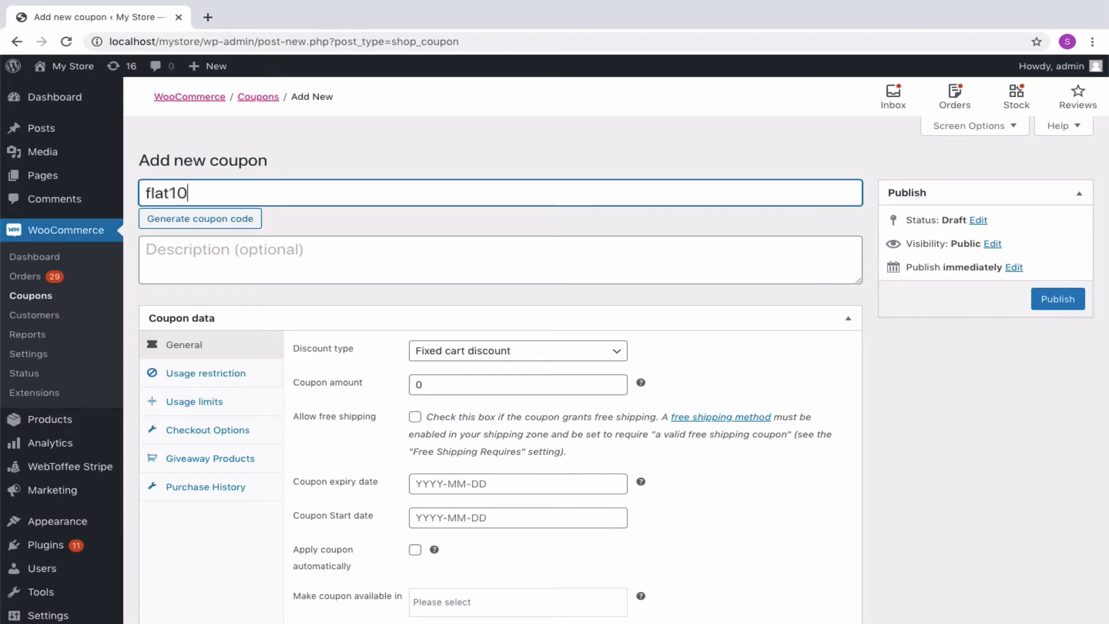
pyautogui.write('10% discount for flat rate shipping')
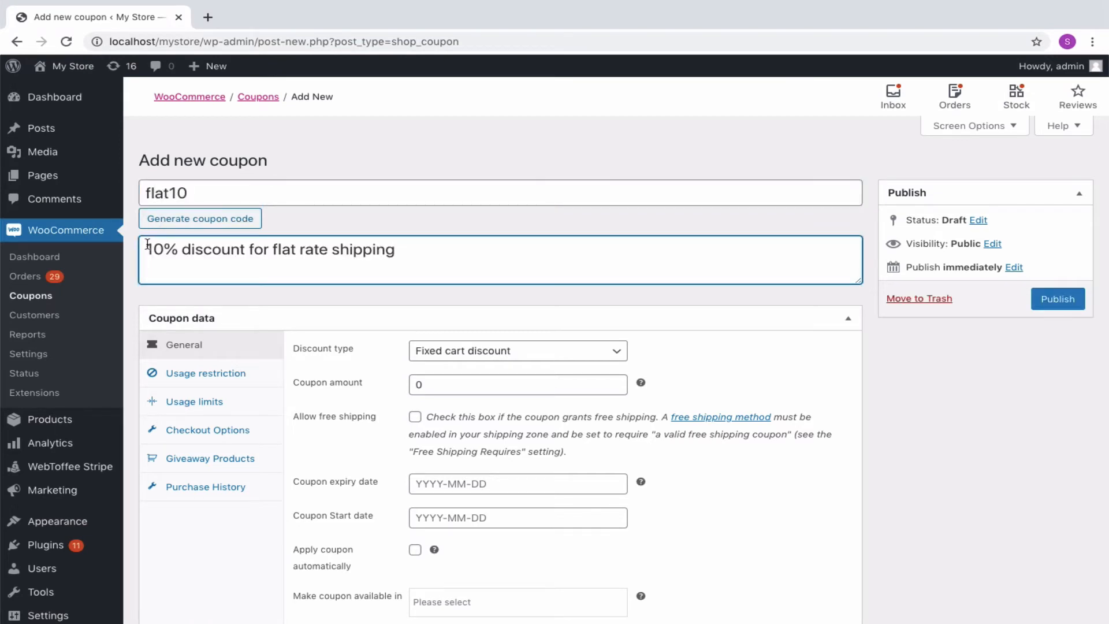
pyautogui.click(517, 350)
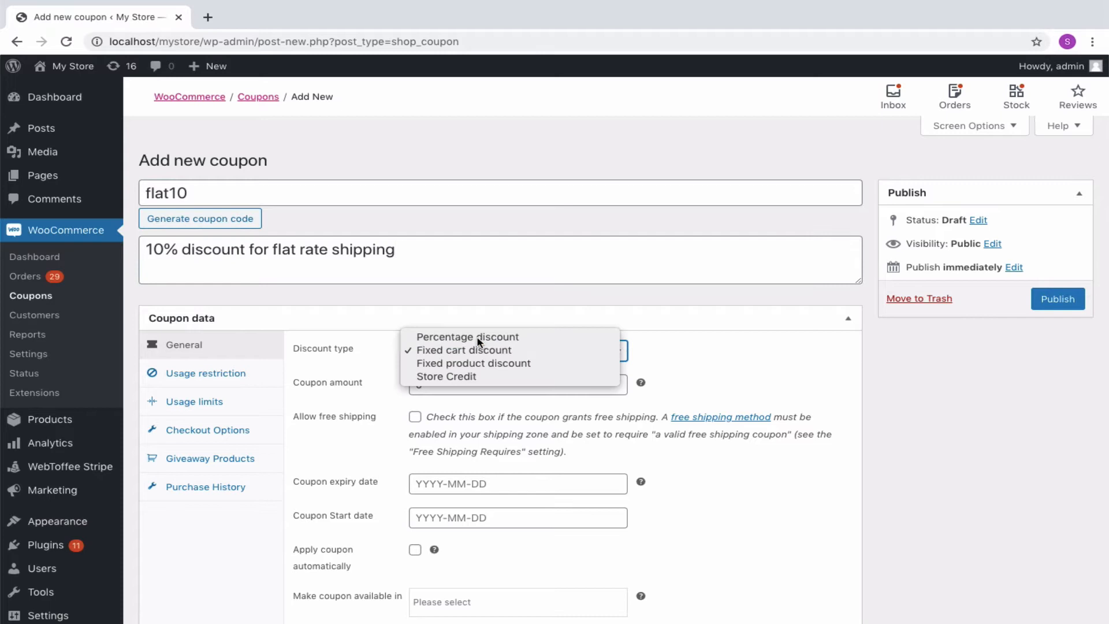
pyautogui.click(467, 336)
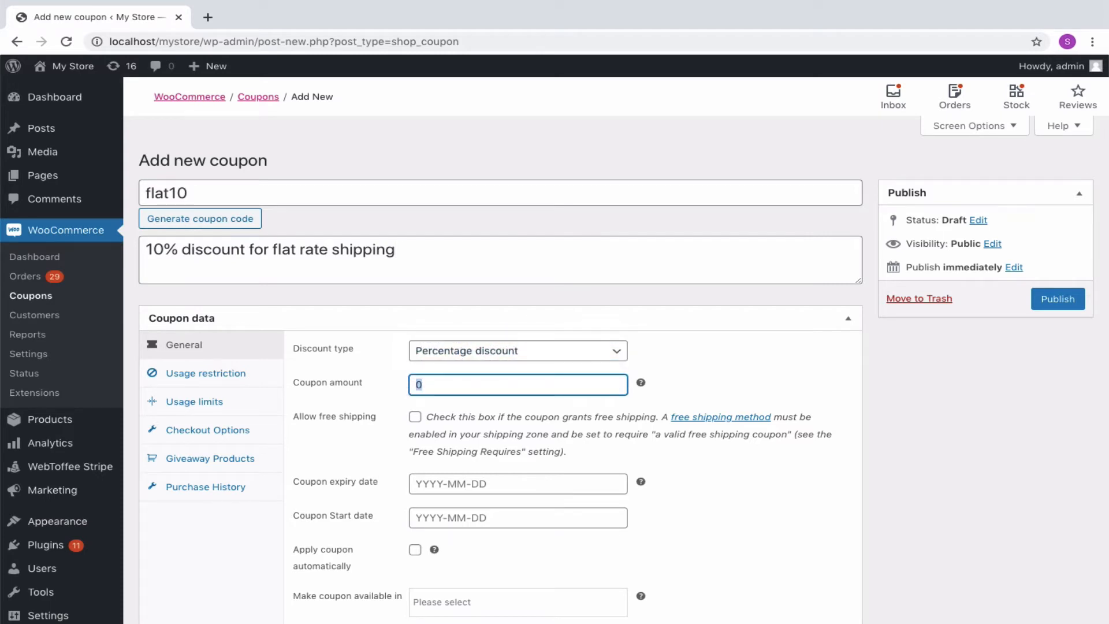
pyautogui.write('10')
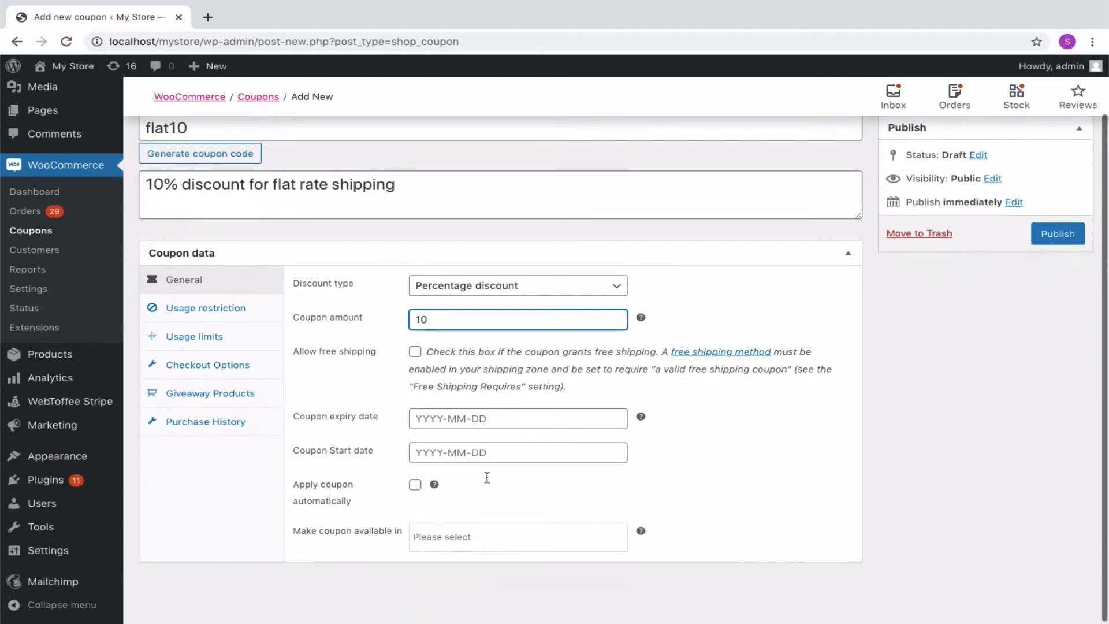
# Make the coupon available in both Checkout and Cart.
pyautogui.click(518, 536)
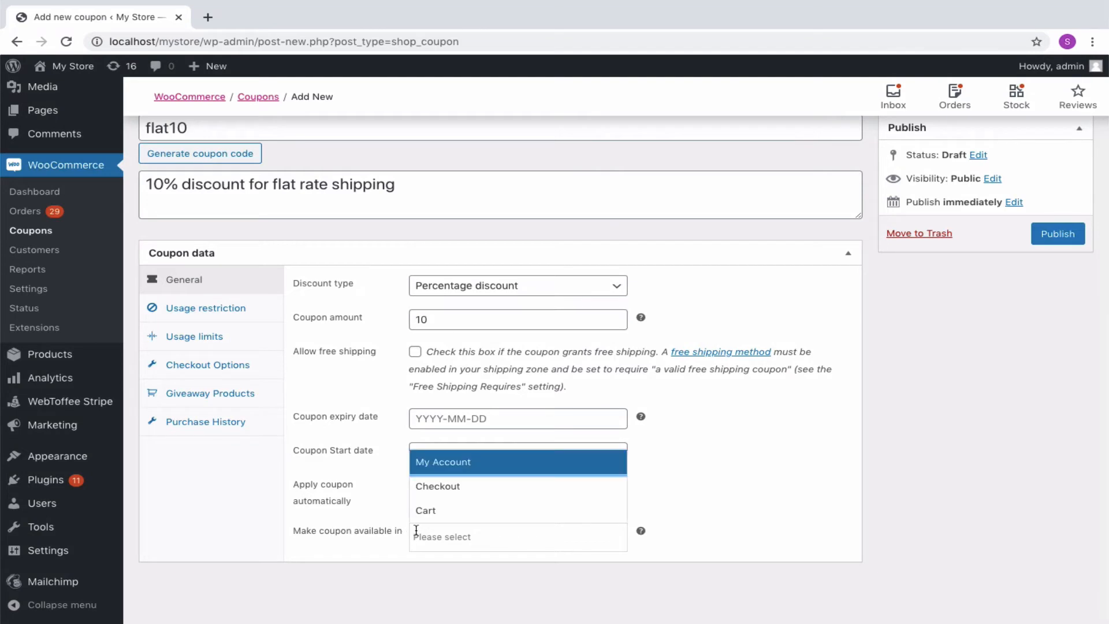
pyautogui.click(437, 486)
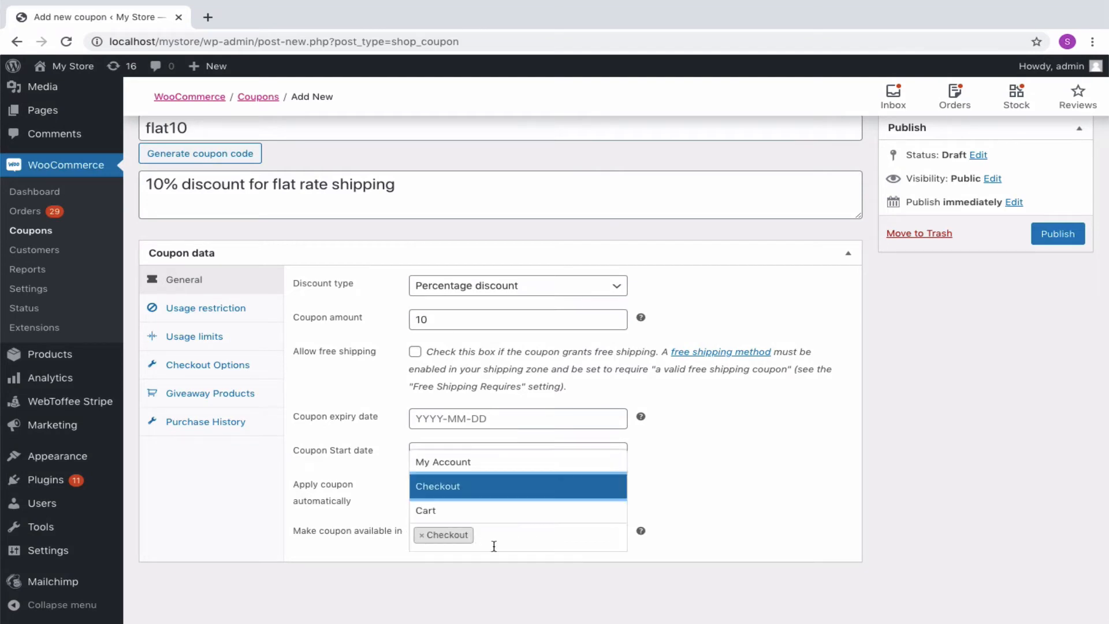
pyautogui.click(425, 509)
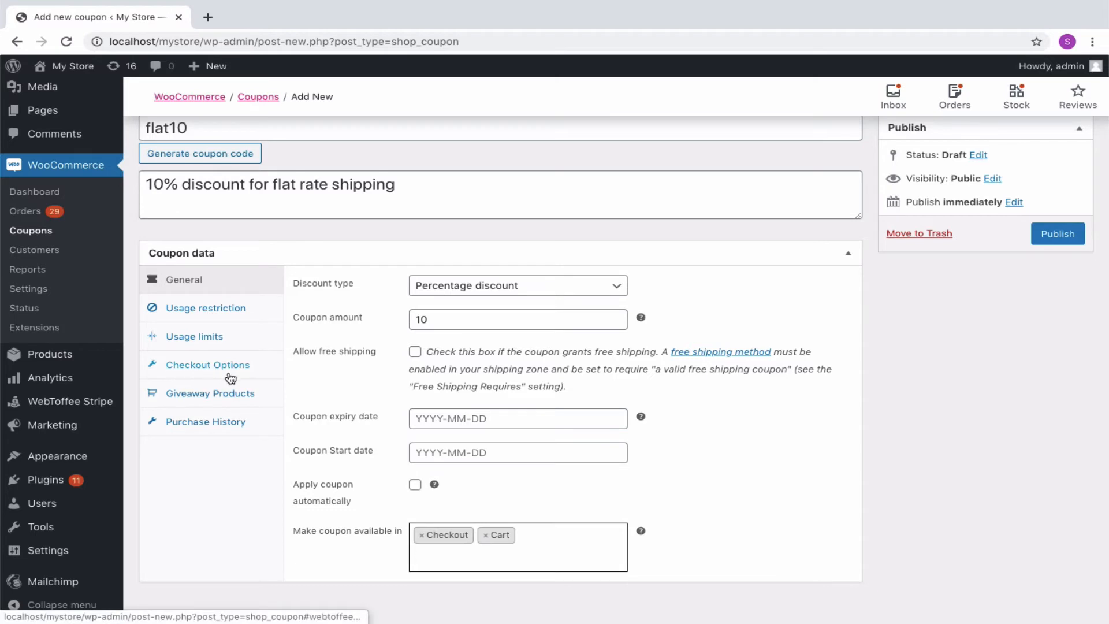
# Under Checkout Options, limit the coupon's shipping methods to Flat rate only.
pyautogui.click(207, 364)
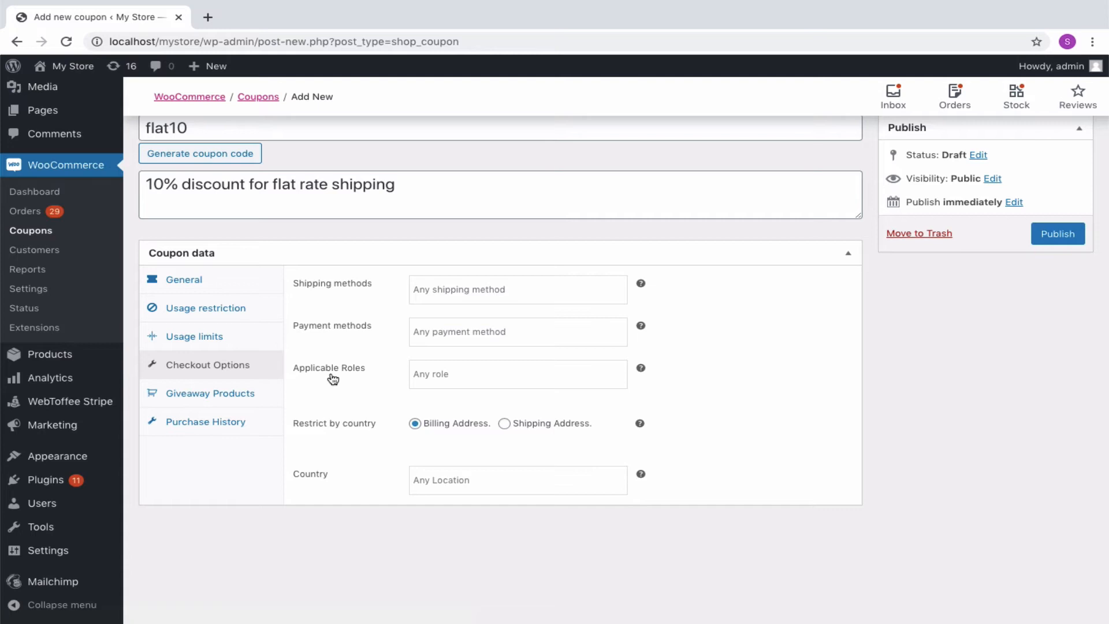
pyautogui.moveTo(327, 461)
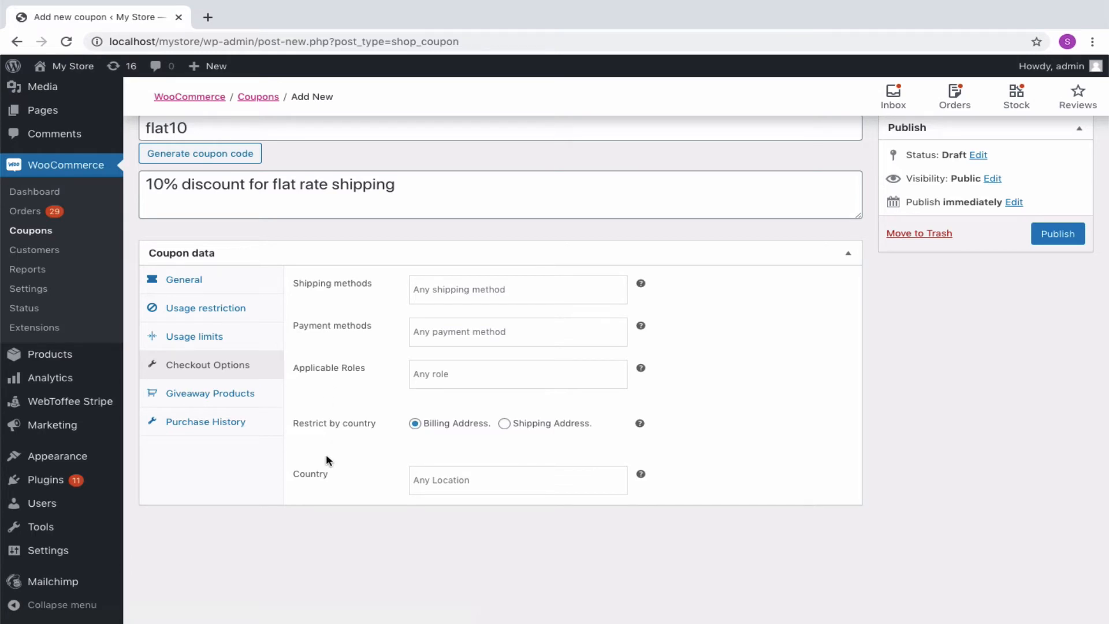
pyautogui.moveTo(314, 290)
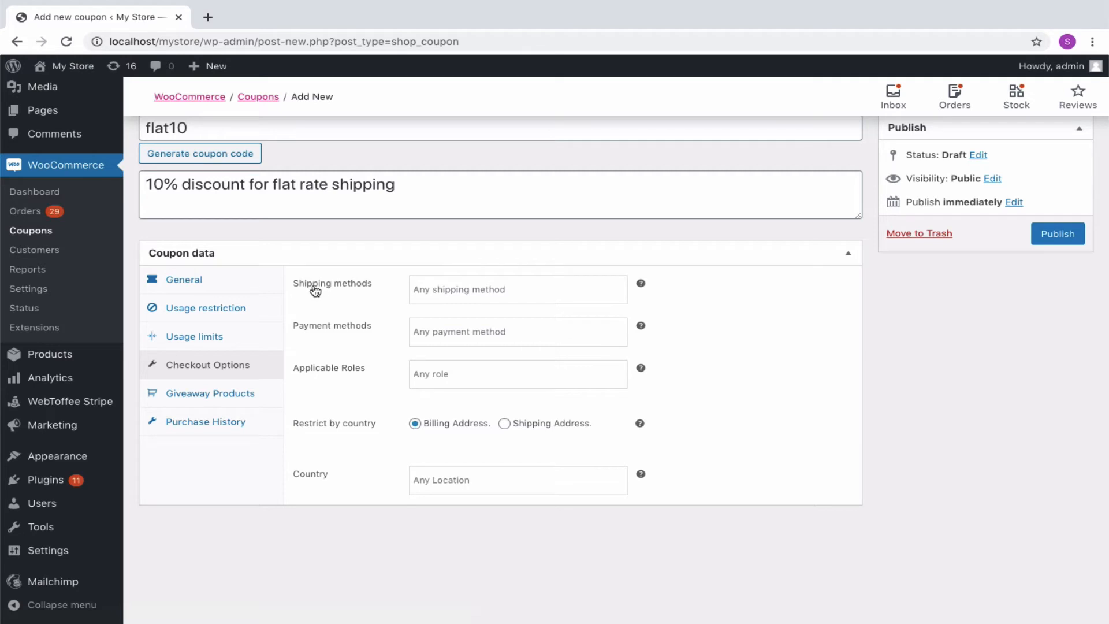
pyautogui.click(518, 289)
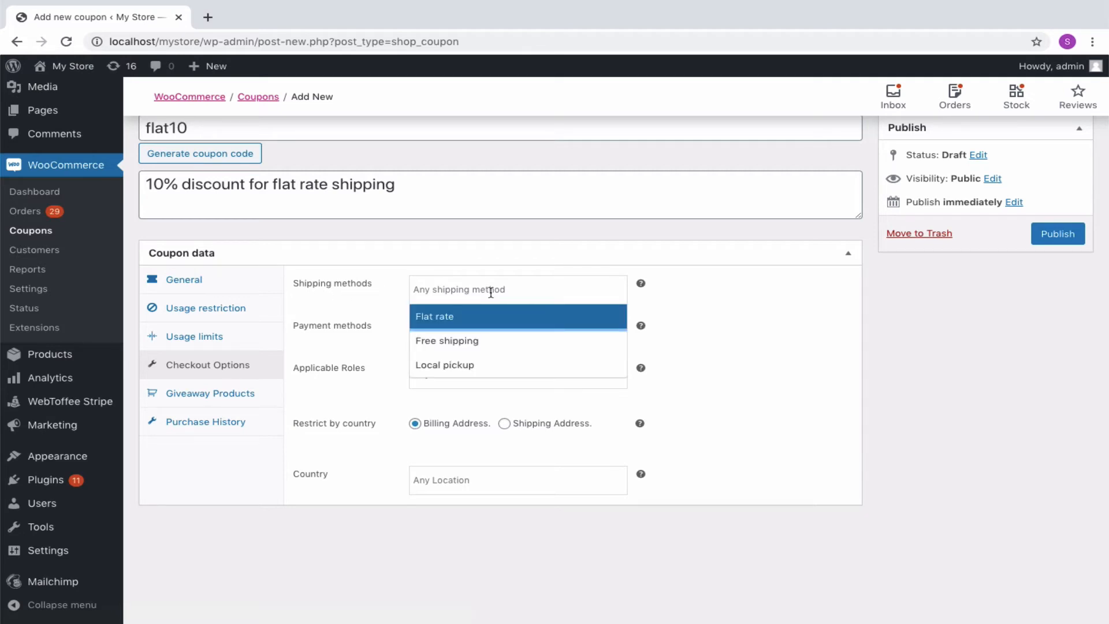
pyautogui.moveTo(494, 364)
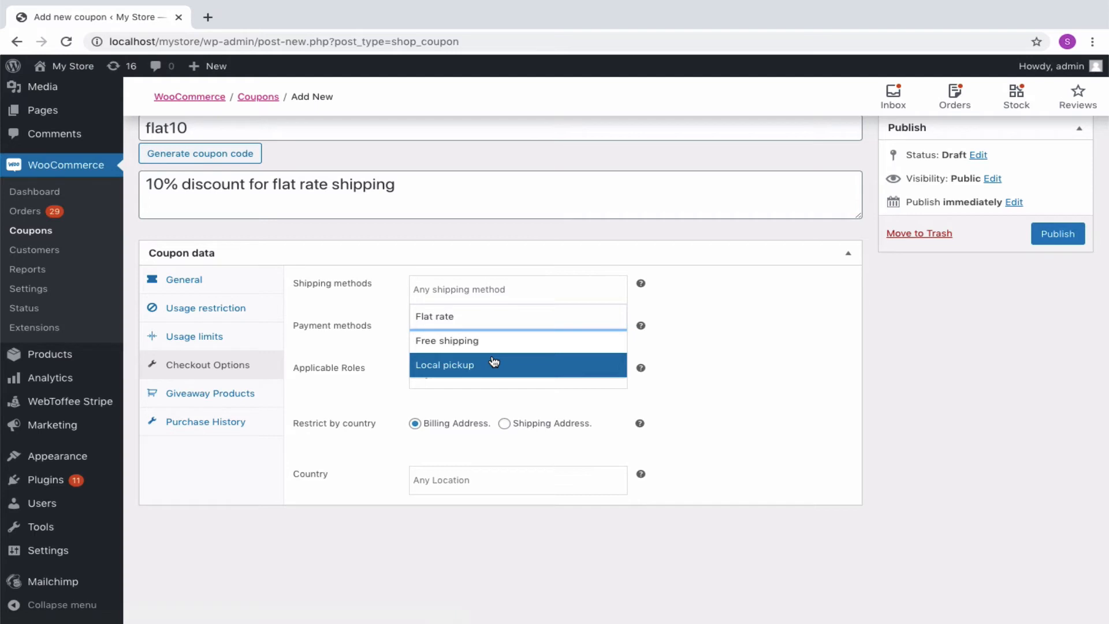
pyautogui.click(435, 317)
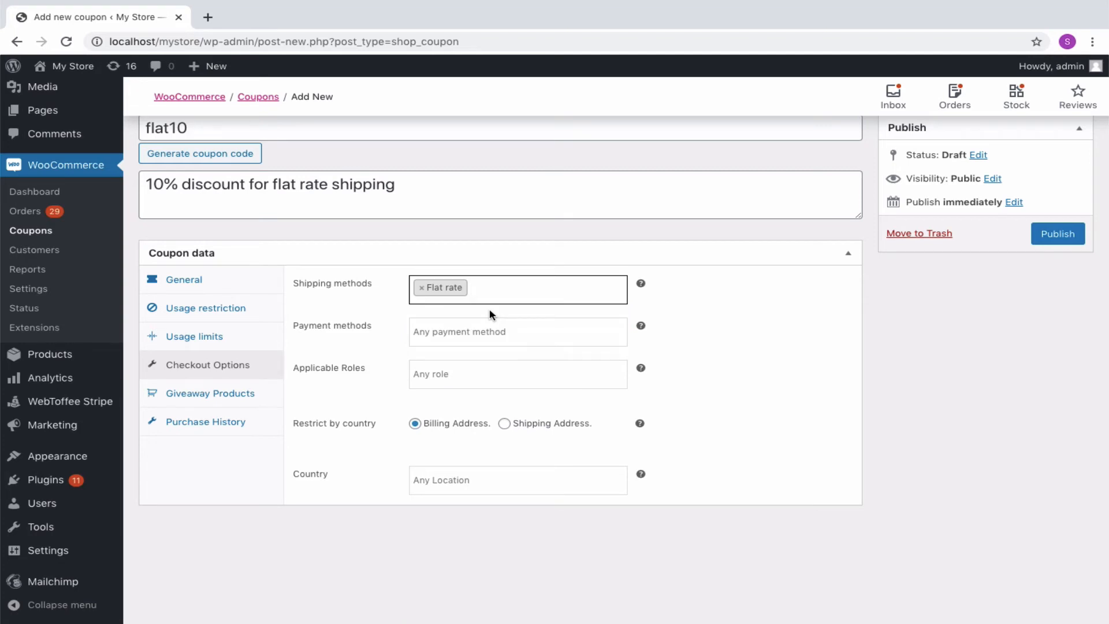
pyautogui.click(517, 289)
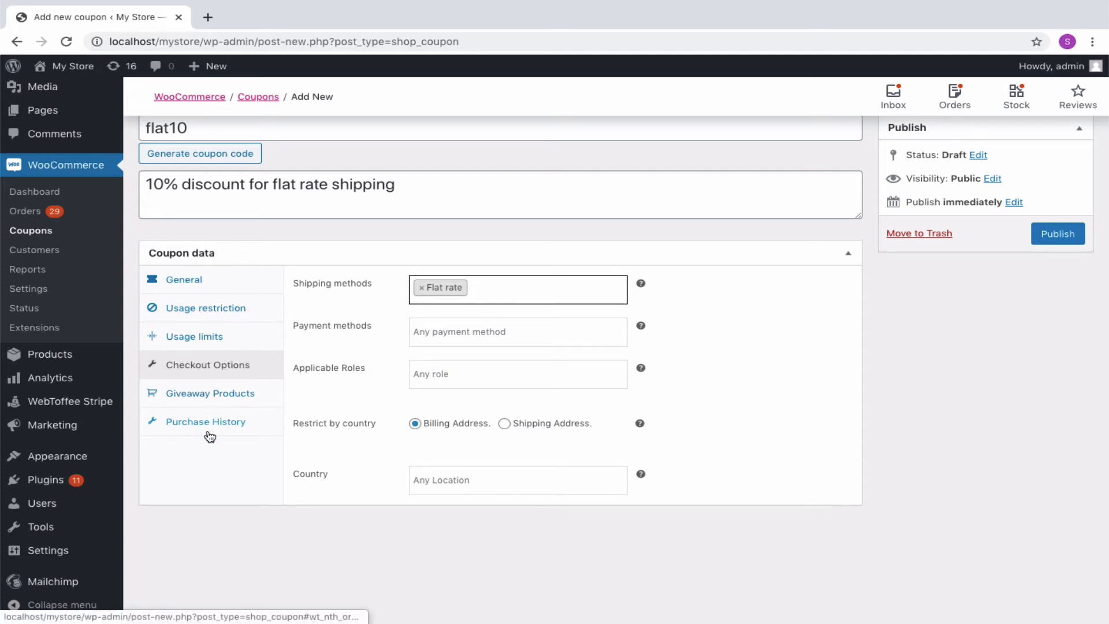
# Publish the flat10 coupon from the Publish box.
pyautogui.click(1057, 234)
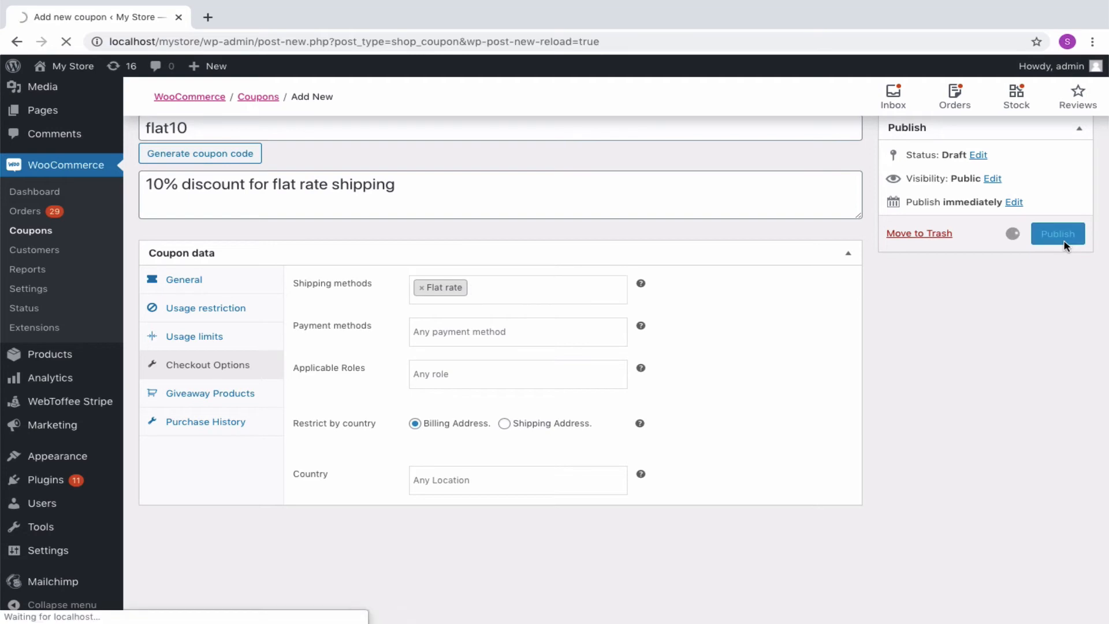
pyautogui.click(1058, 233)
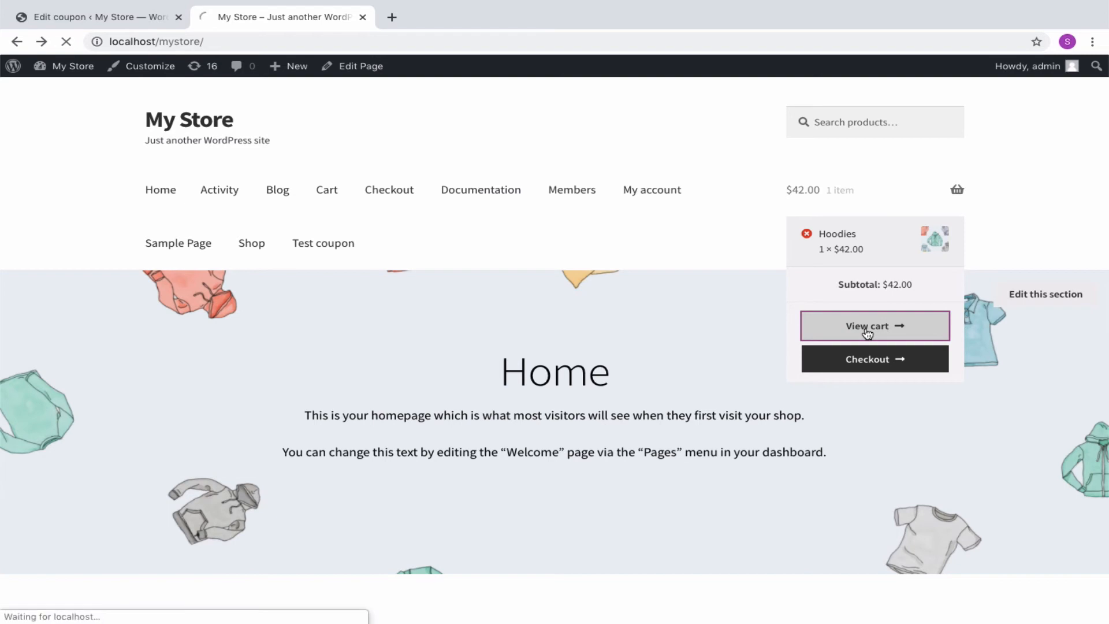
# View the Hoodies cart and apply flat10 under Local pickup, seeing it rejected.
pyautogui.click(875, 326)
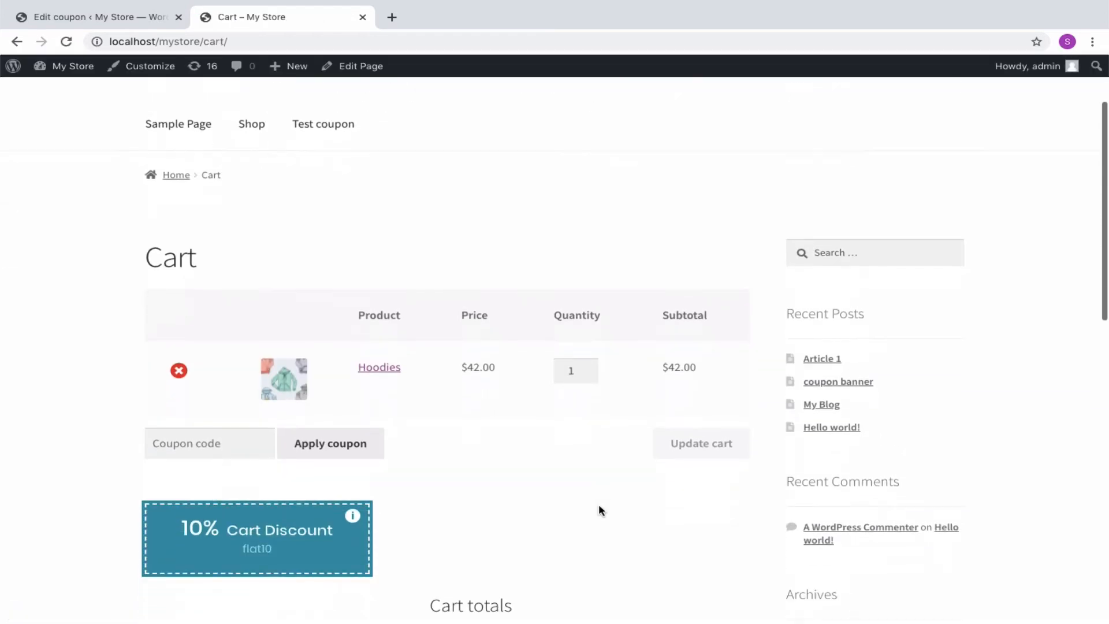
pyautogui.scroll(-3)
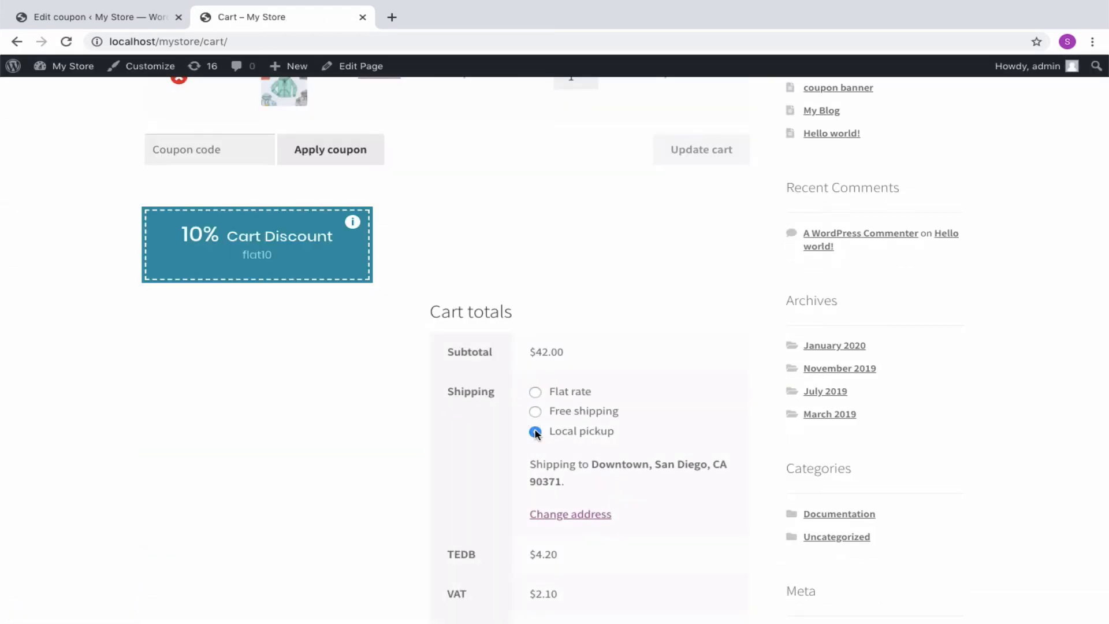
pyautogui.click(535, 431)
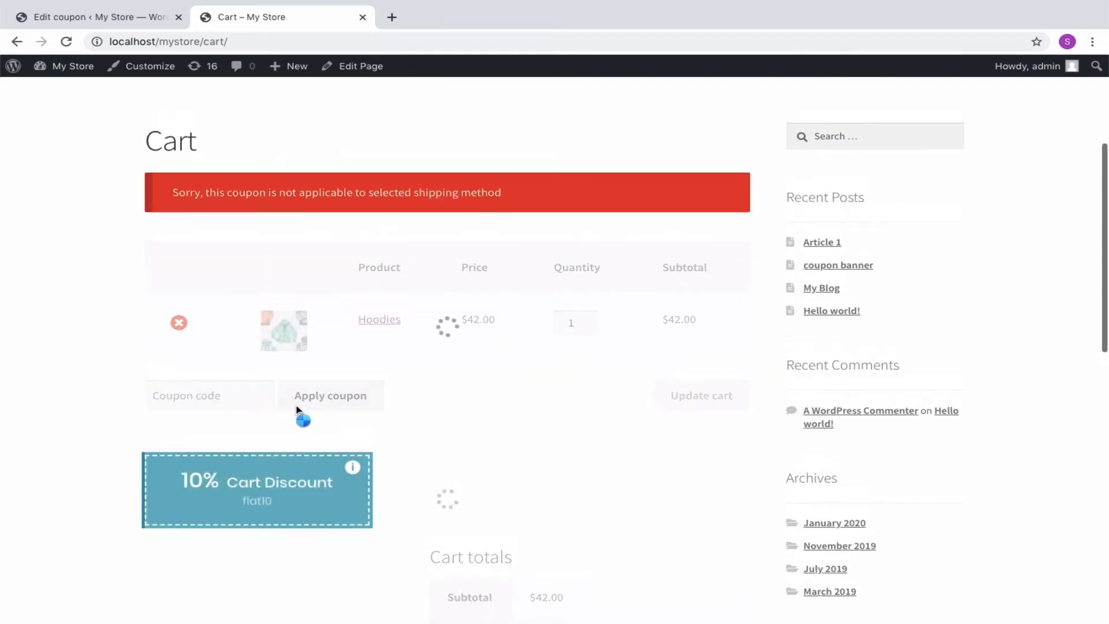
pyautogui.scroll(3)
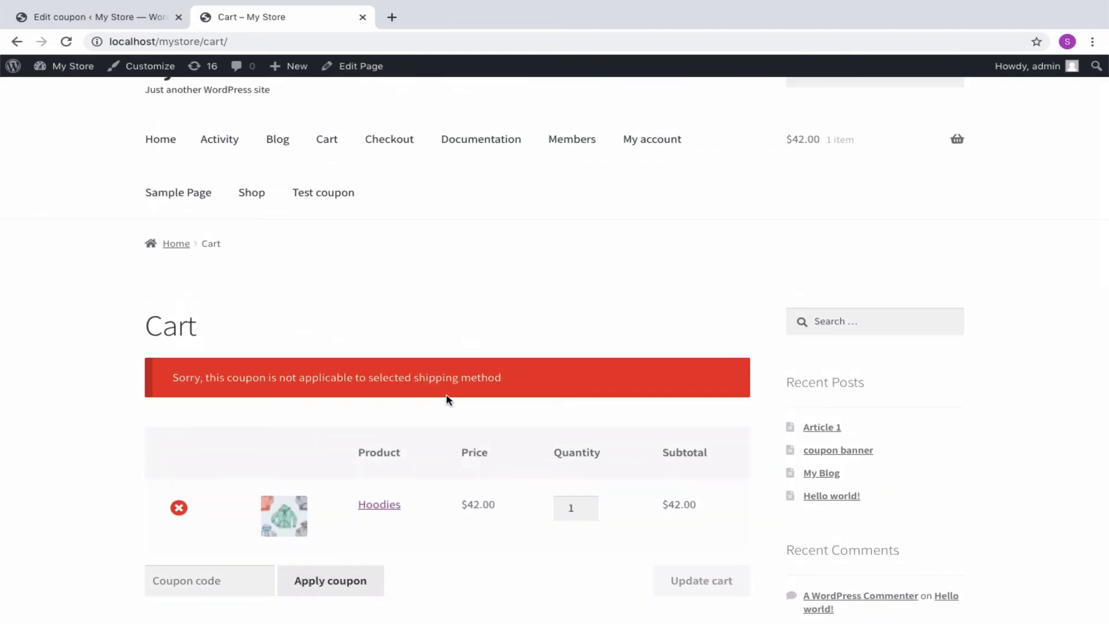
# Switch the cart's shipping to Flat rate so flat10 is accepted.
pyautogui.scroll(-3)
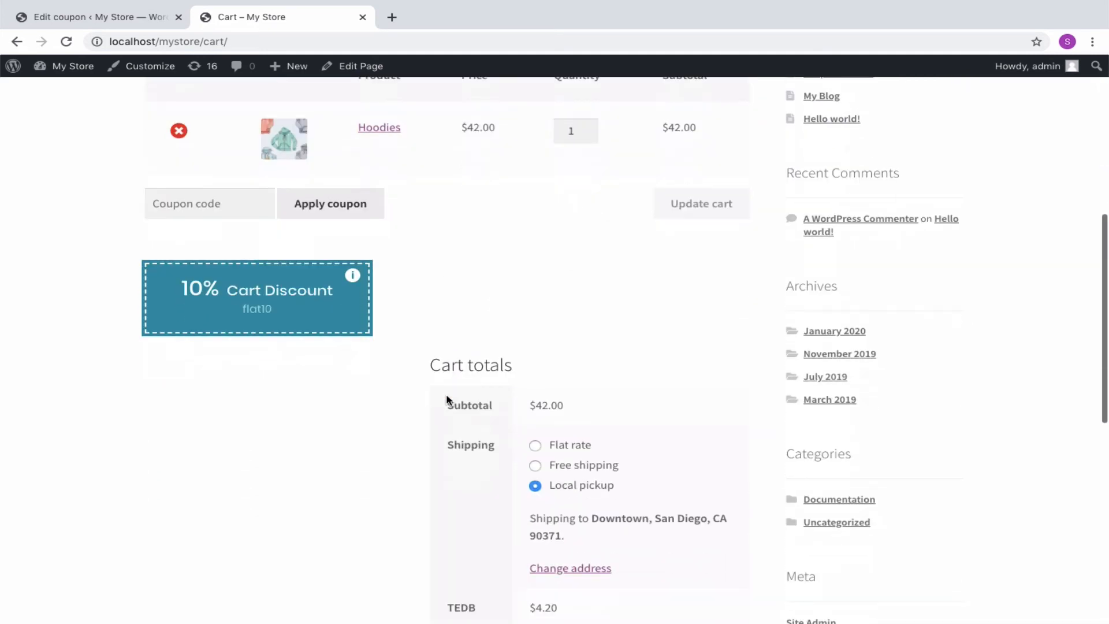
pyautogui.click(535, 445)
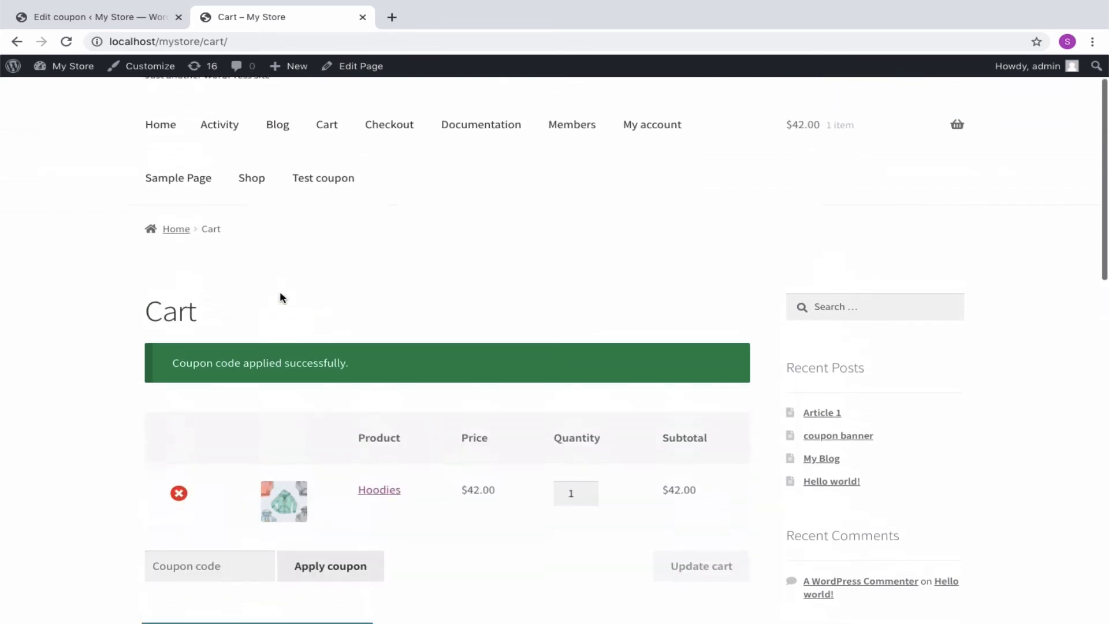
pyautogui.scroll(-3)
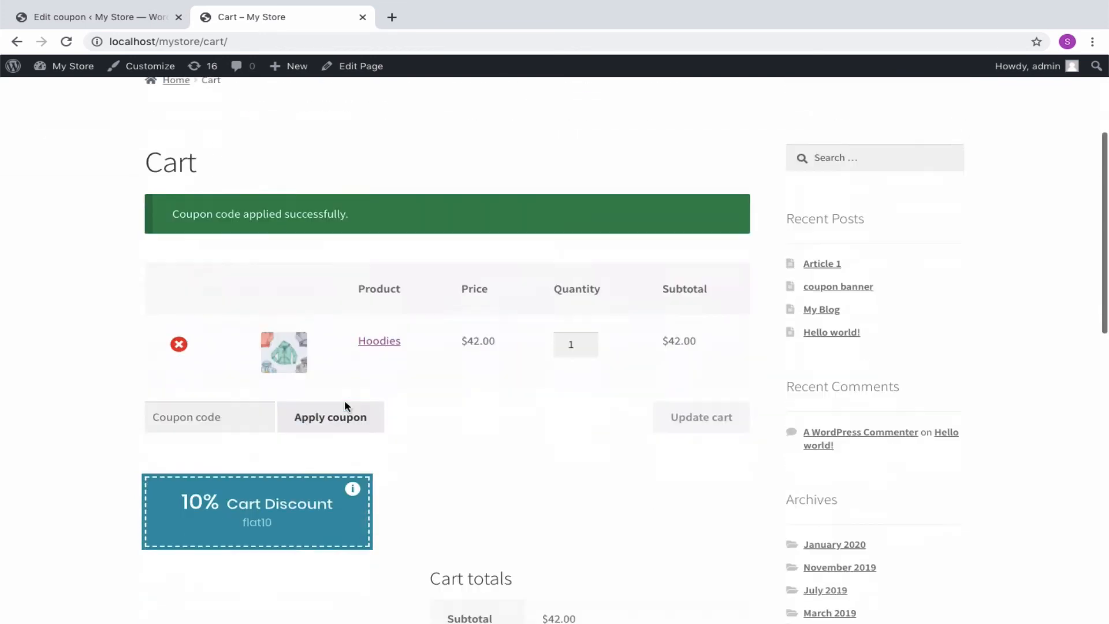
pyautogui.scroll(-3)
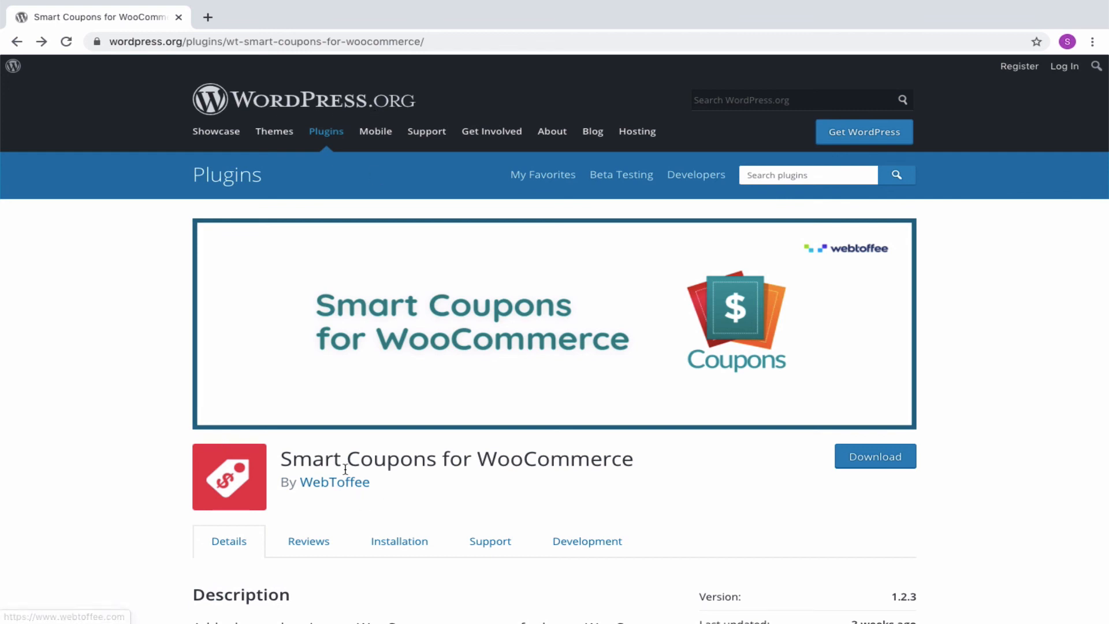
pyautogui.moveTo(875, 456)
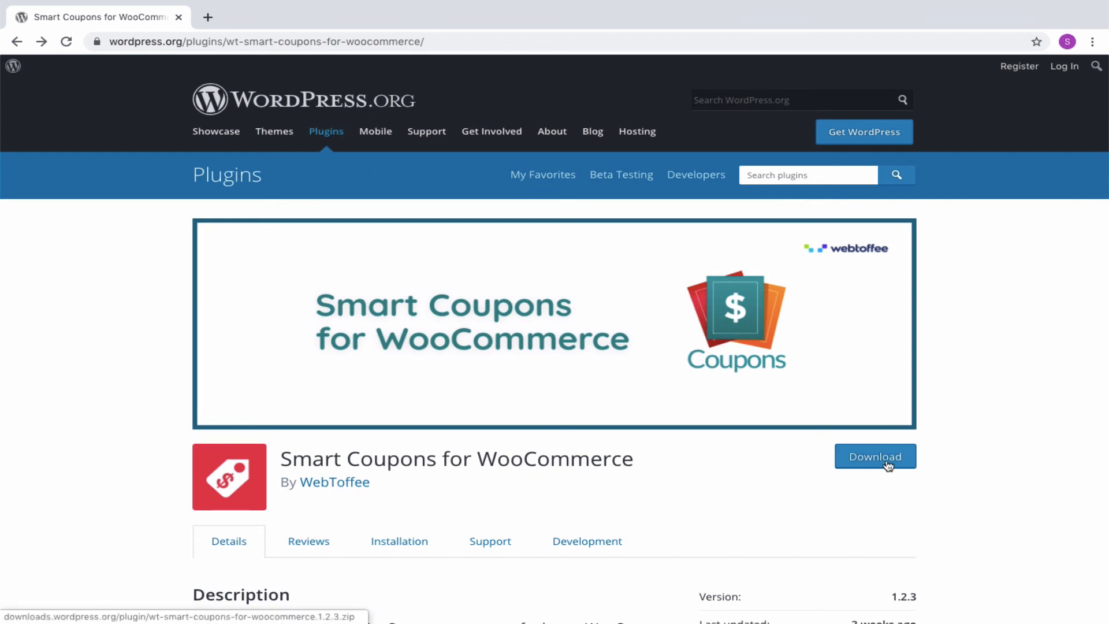